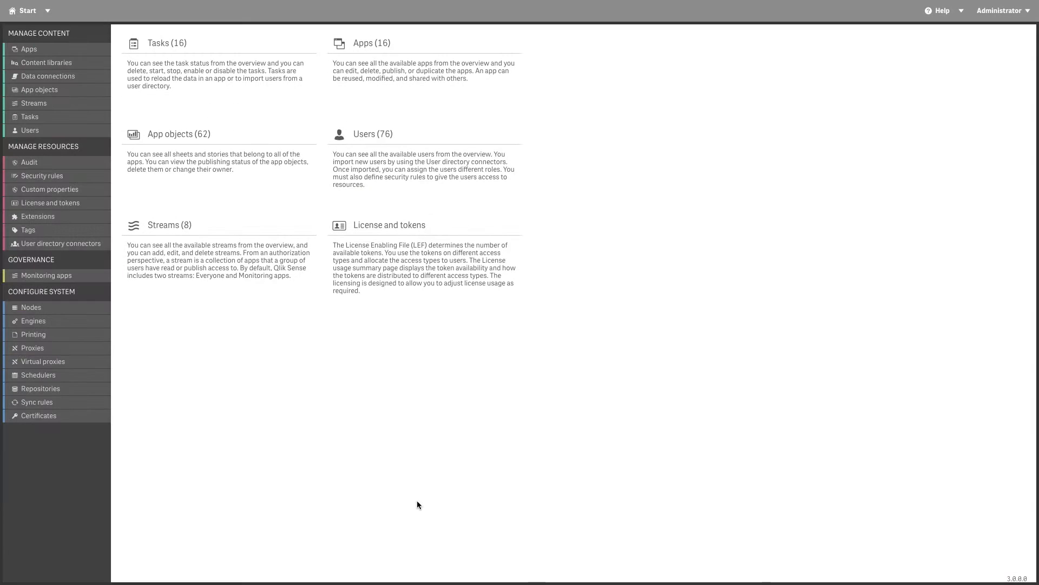
# Show the Security rules list under Manage Resources.
pyautogui.click(42, 175)
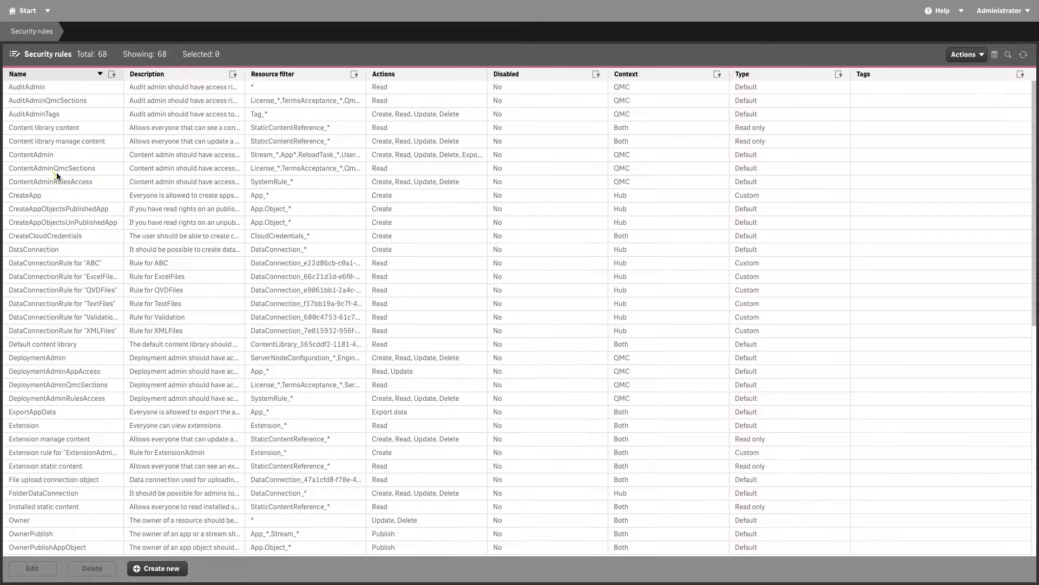
# Create rule SharedContentCreate-AllUsersFromABC, described as ABC domain users allowed to create shared content.
pyautogui.click(157, 568)
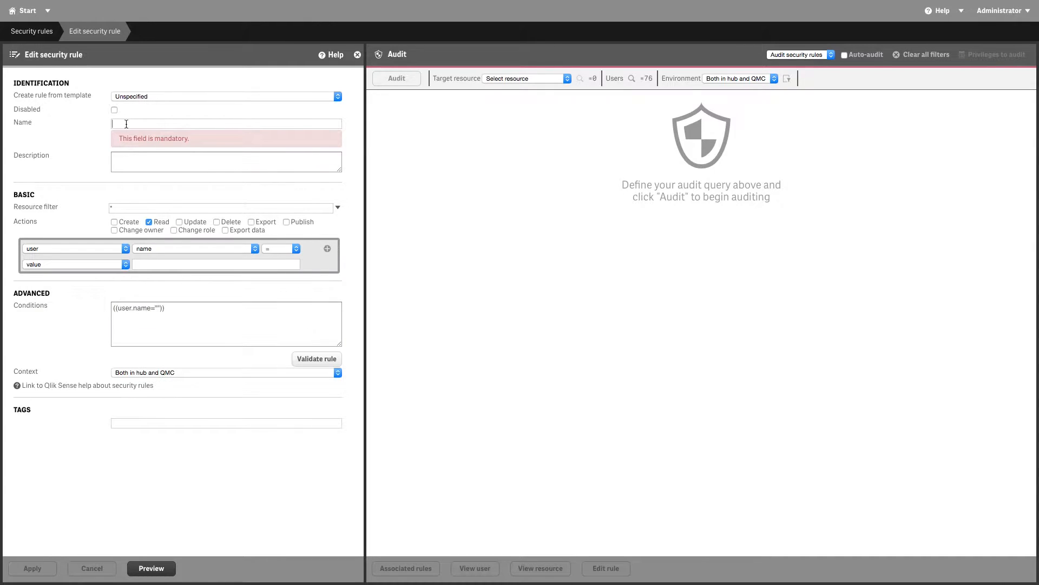
pyautogui.write('SharedContentCreate')
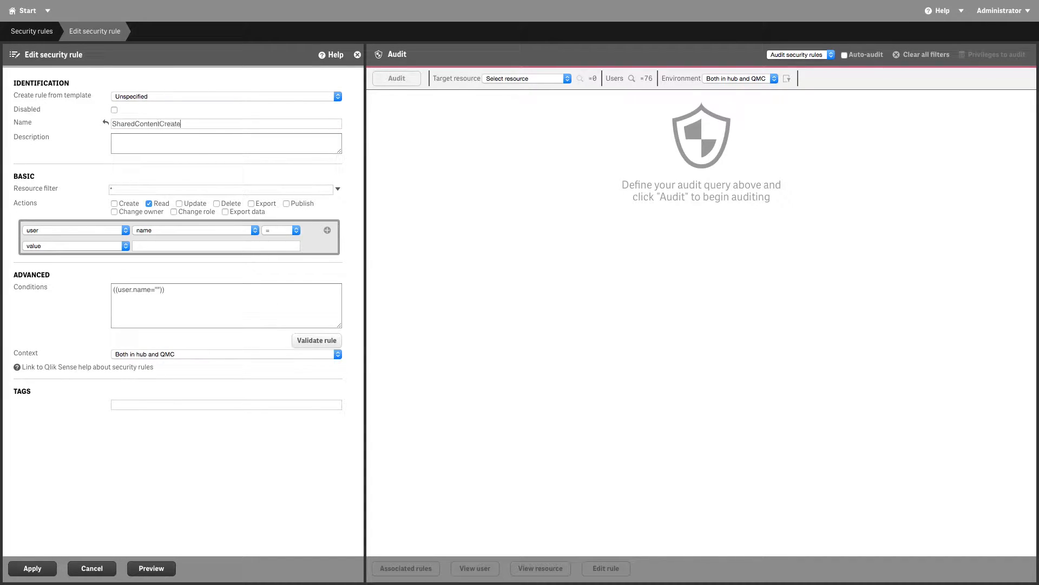
pyautogui.write('-AllUsersFromABC')
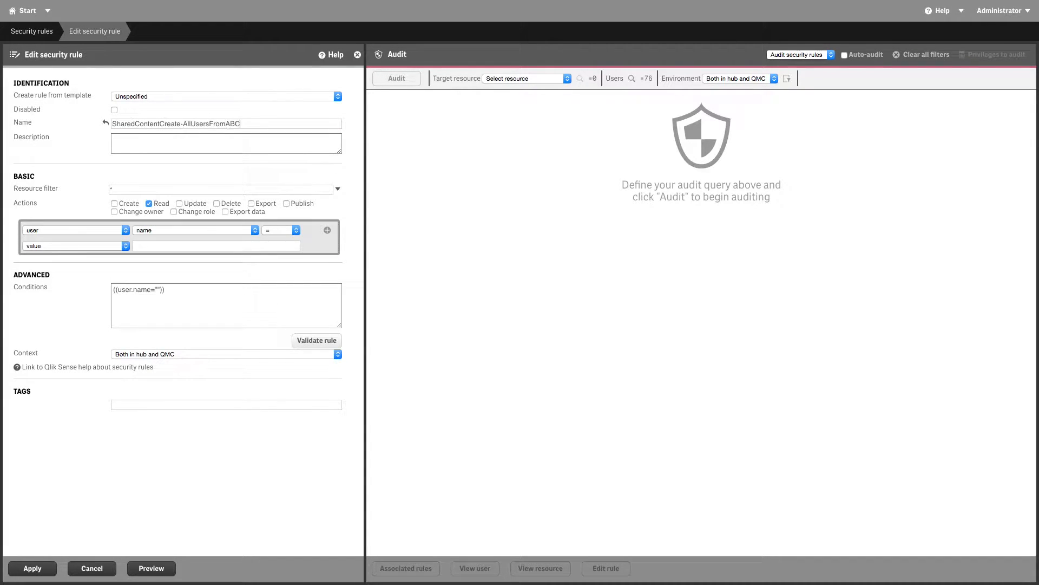
pyautogui.write('All Users from the ABC doma')
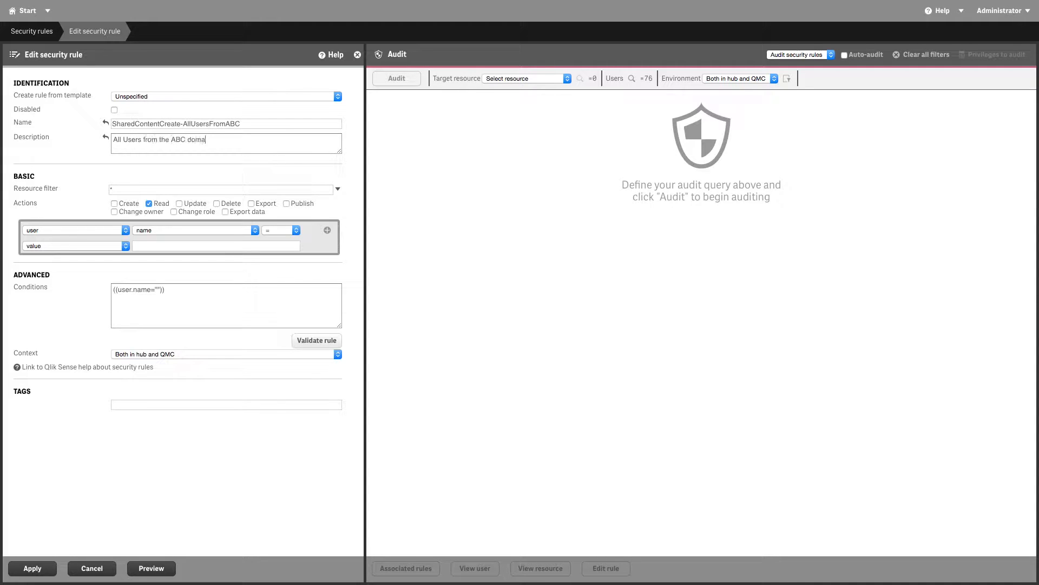
pyautogui.write('in are allowed to create shared content')
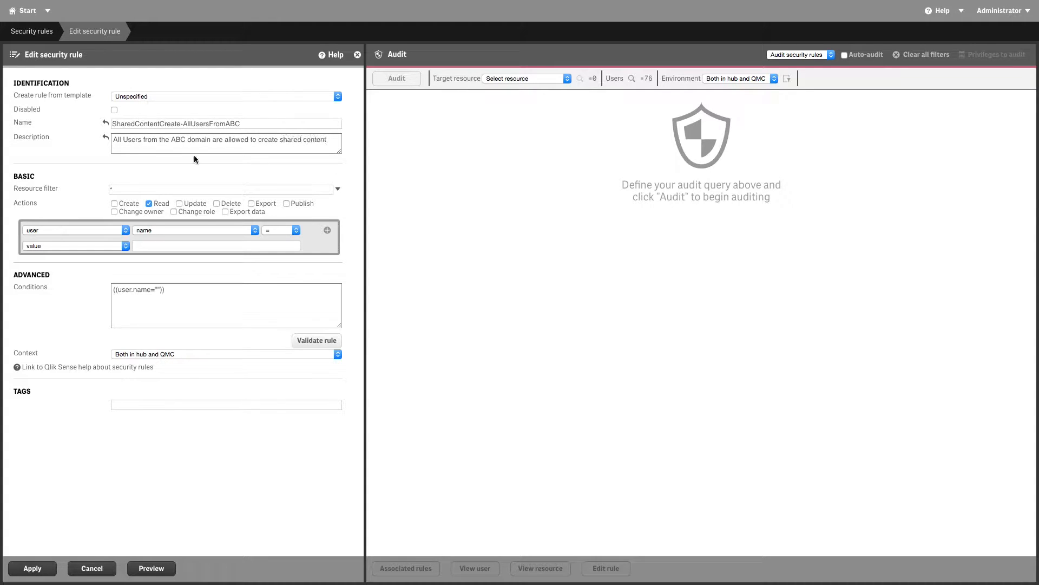
# Allow Create for users with userDirectory ABC on SharedContent, then validate the rule.
pyautogui.click(114, 203)
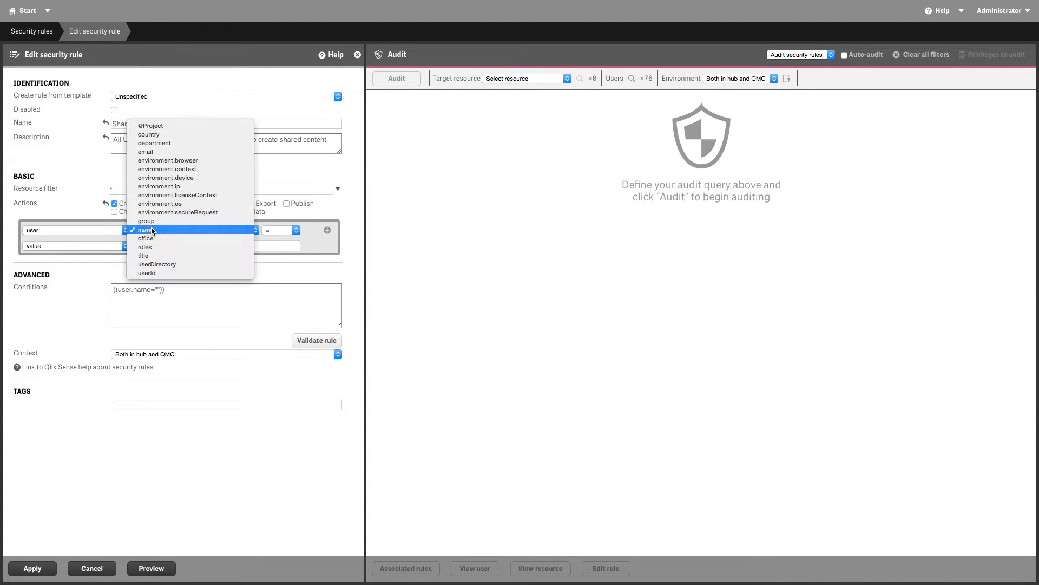
pyautogui.click(157, 264)
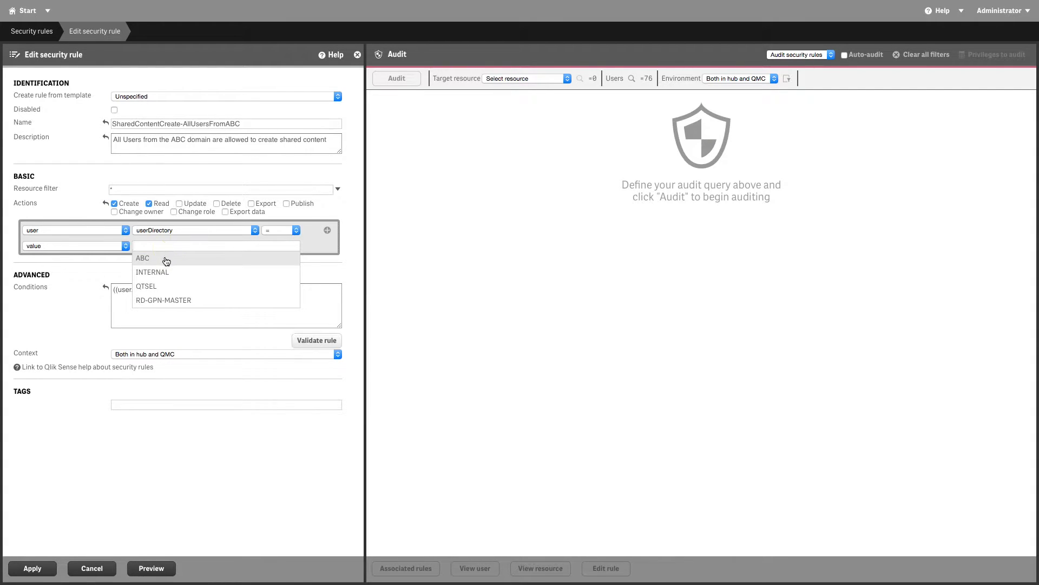
pyautogui.click(143, 259)
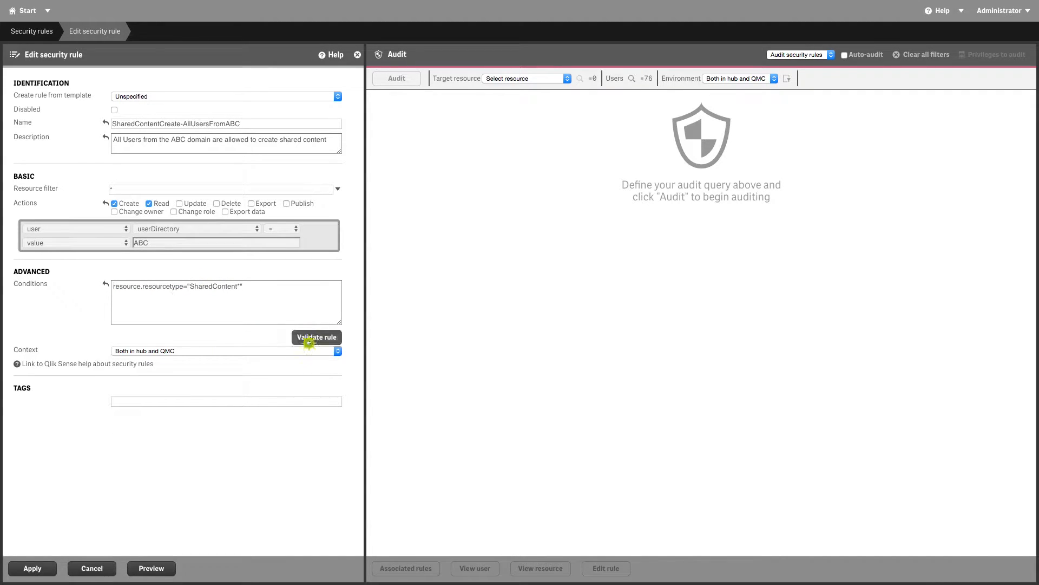
pyautogui.click(316, 337)
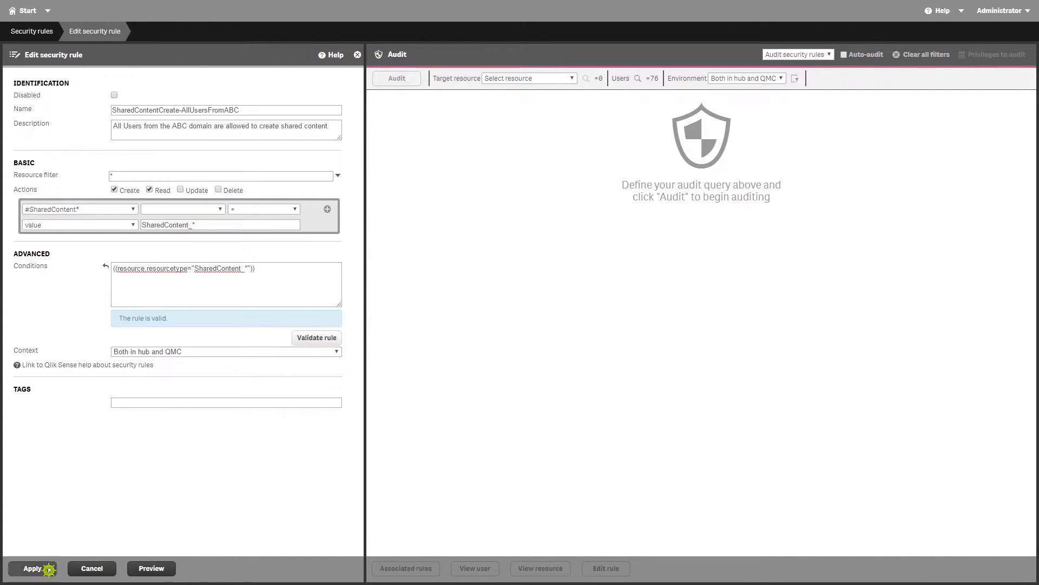
# Apply the shared-content security rule to save it.
pyautogui.click(31, 568)
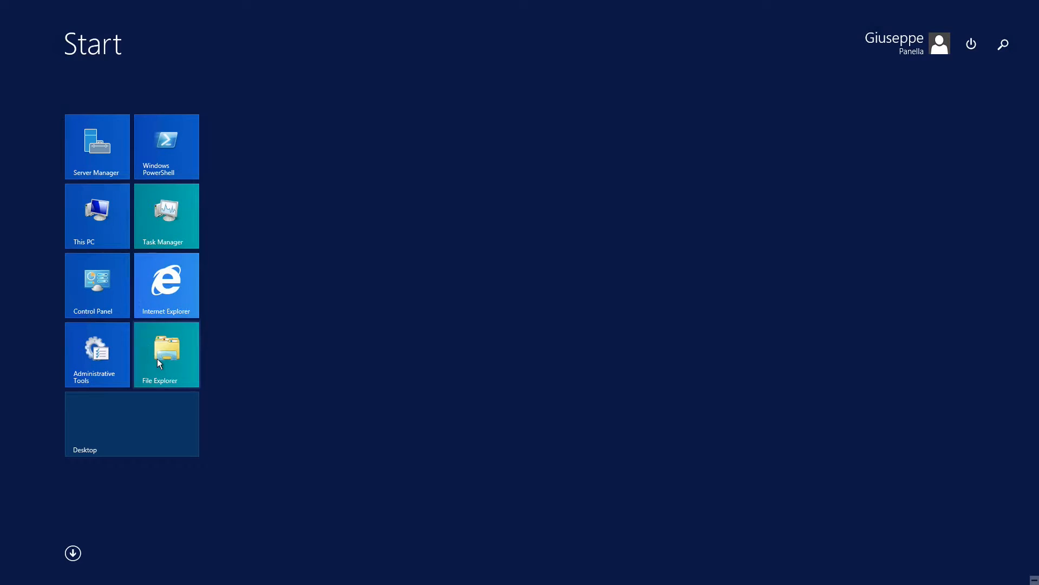
# Open Repository.exe.config from C:\Program Files\Qlik\Sense\Repository in Notepad.
pyautogui.click(166, 354)
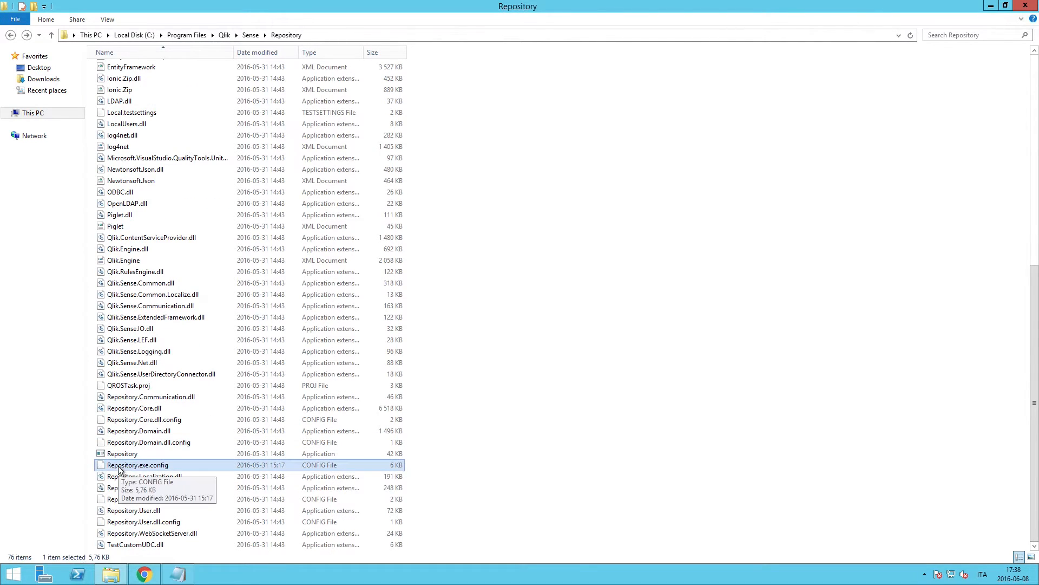
pyautogui.doubleClick(137, 464)
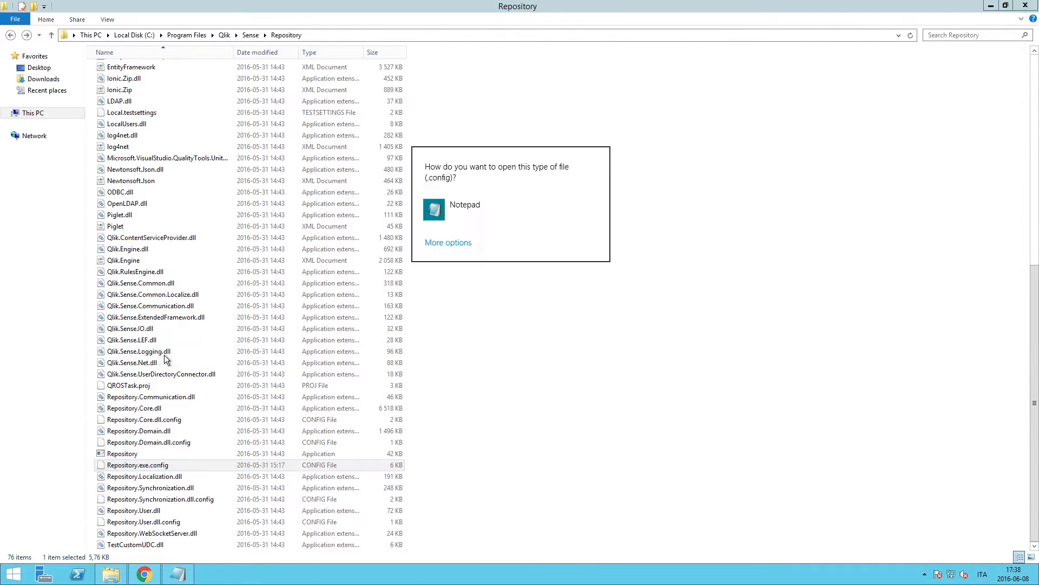
pyautogui.click(464, 204)
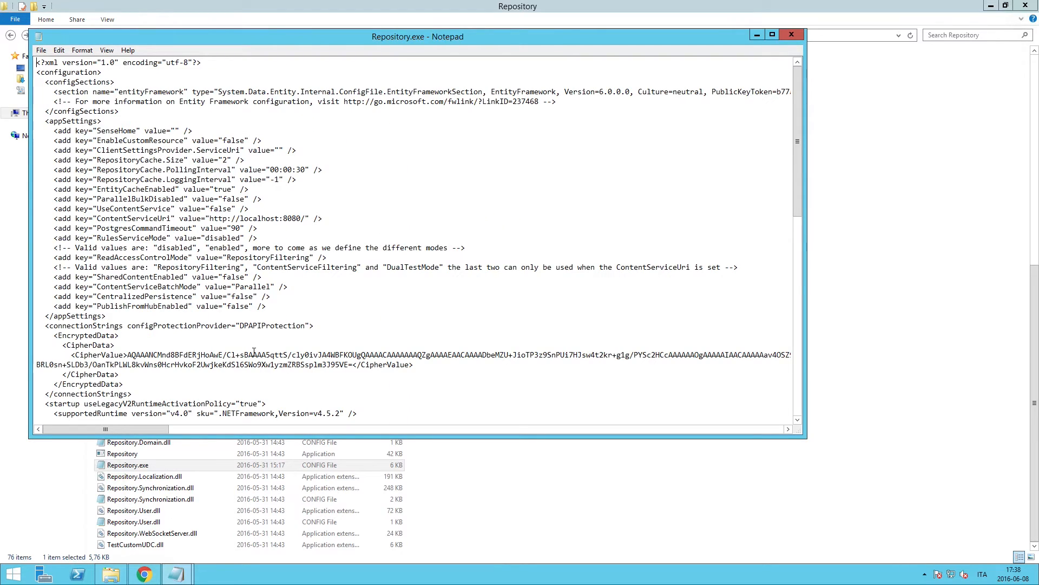
# Change SharedContentEnabled to true and save Repository.exe.config.
pyautogui.doubleClick(234, 276)
pyautogui.write('tru')
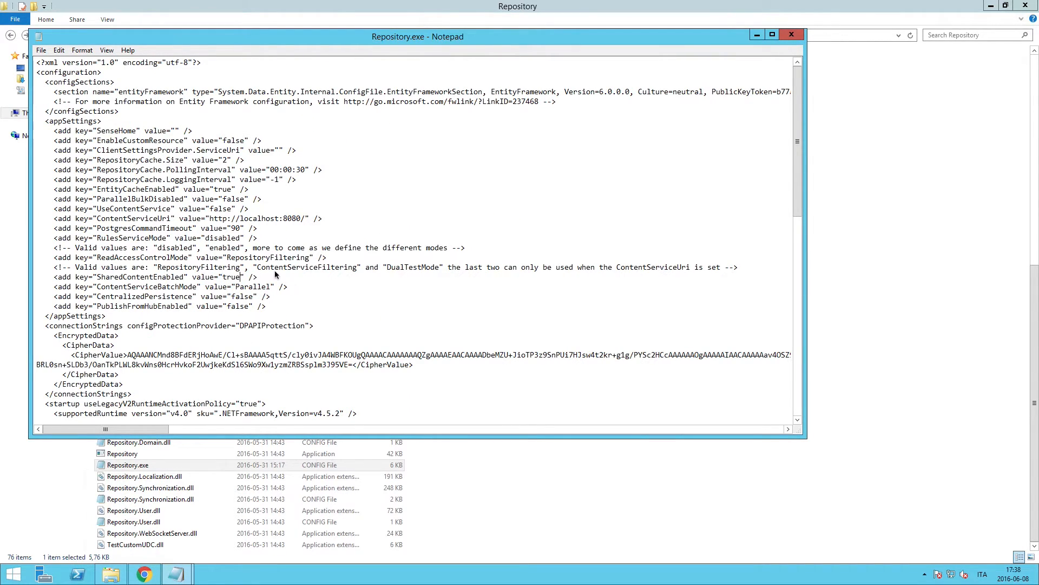
pyautogui.click(43, 50)
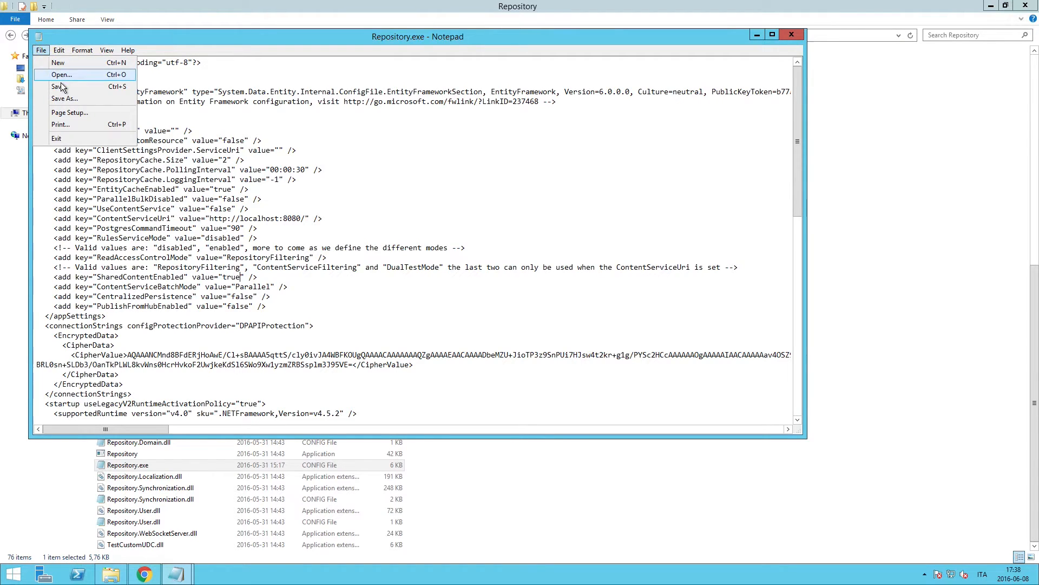
pyautogui.click(790, 33)
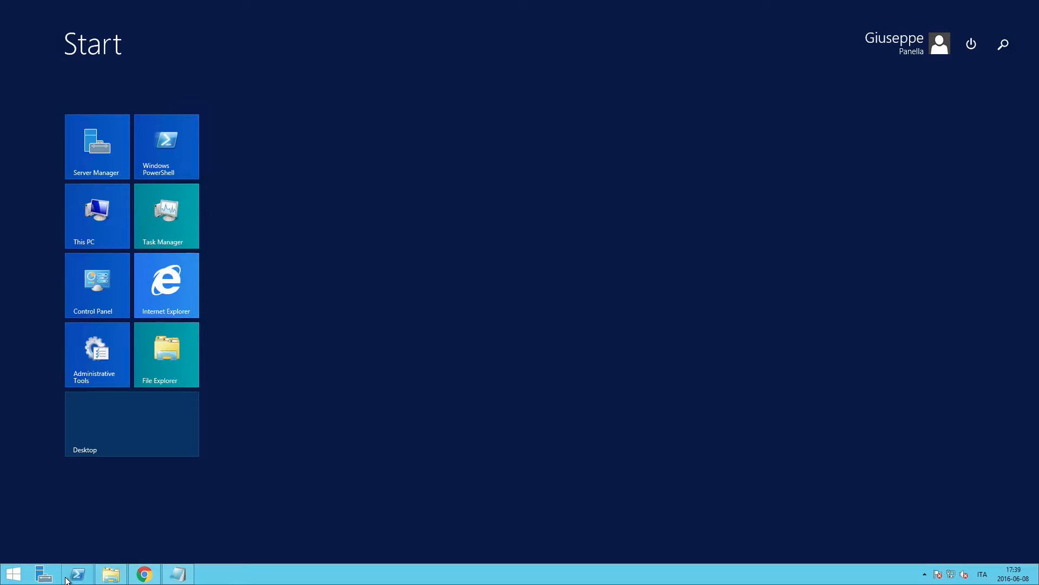
# Restart Qlik Sense Repository Service and agree to restart its dependent services.
pyautogui.click(1004, 44)
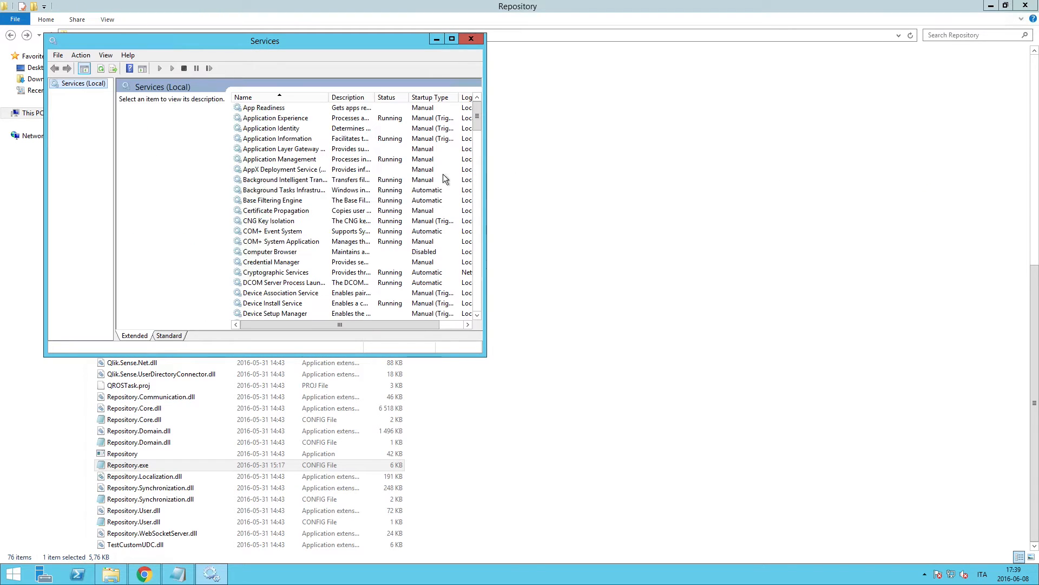
pyautogui.click(278, 107)
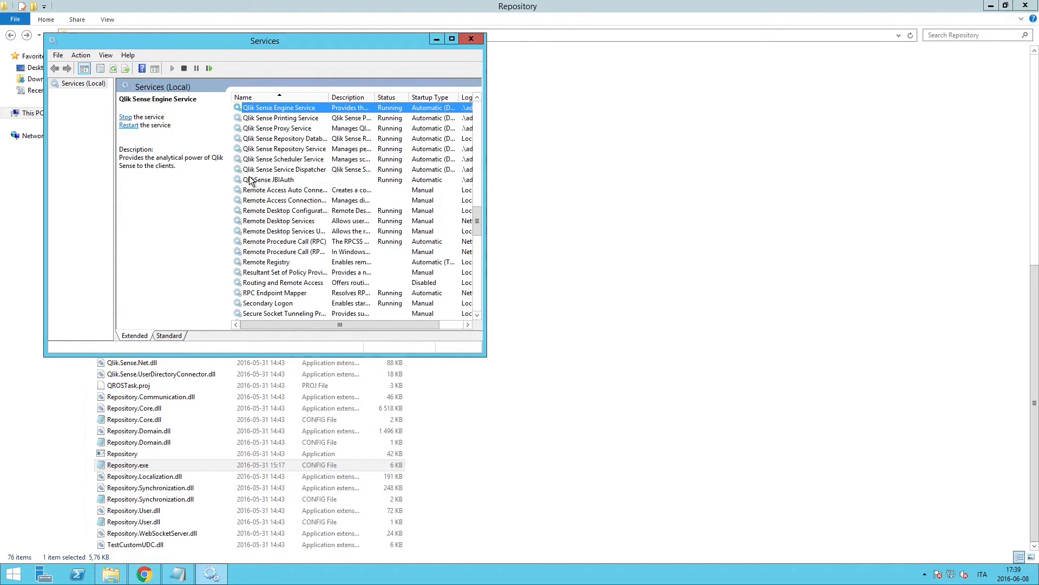
pyautogui.click(284, 148)
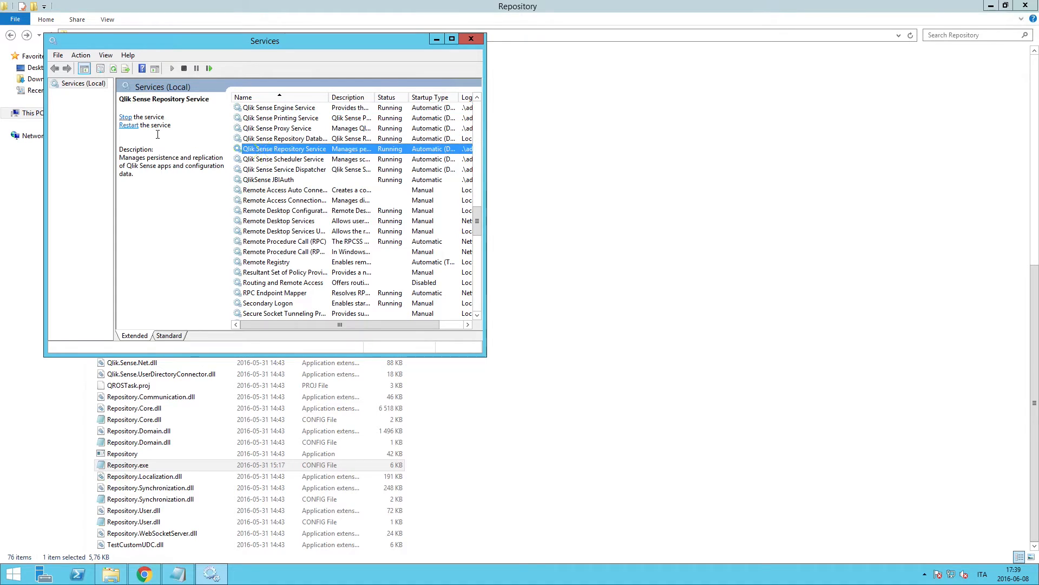
pyautogui.click(129, 125)
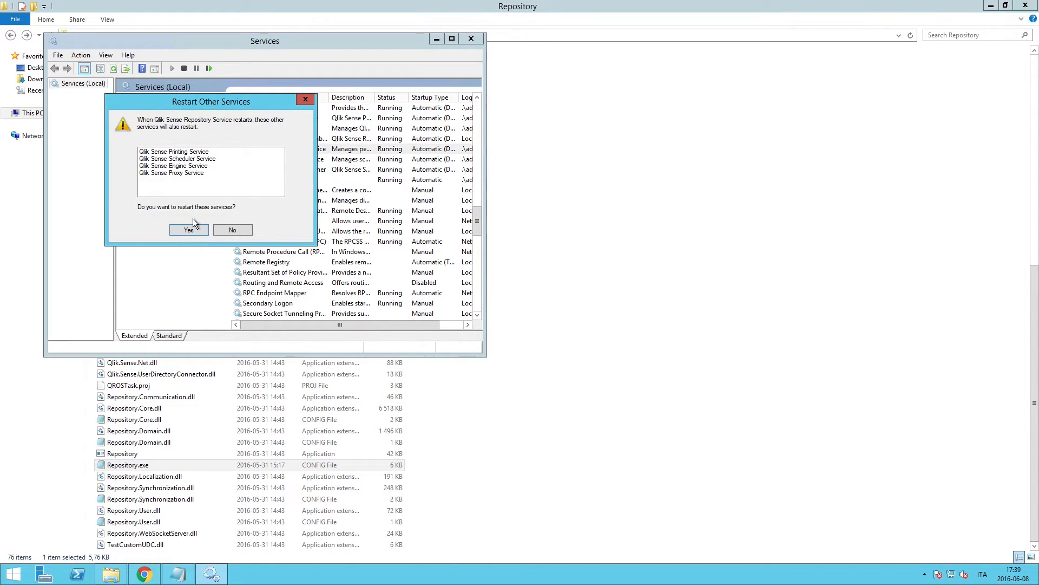
pyautogui.click(189, 230)
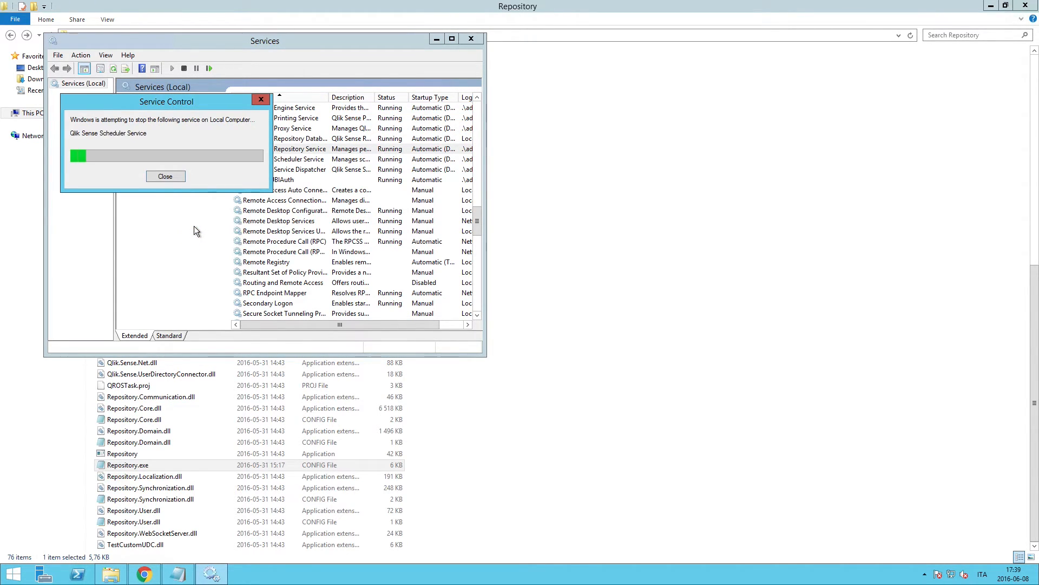